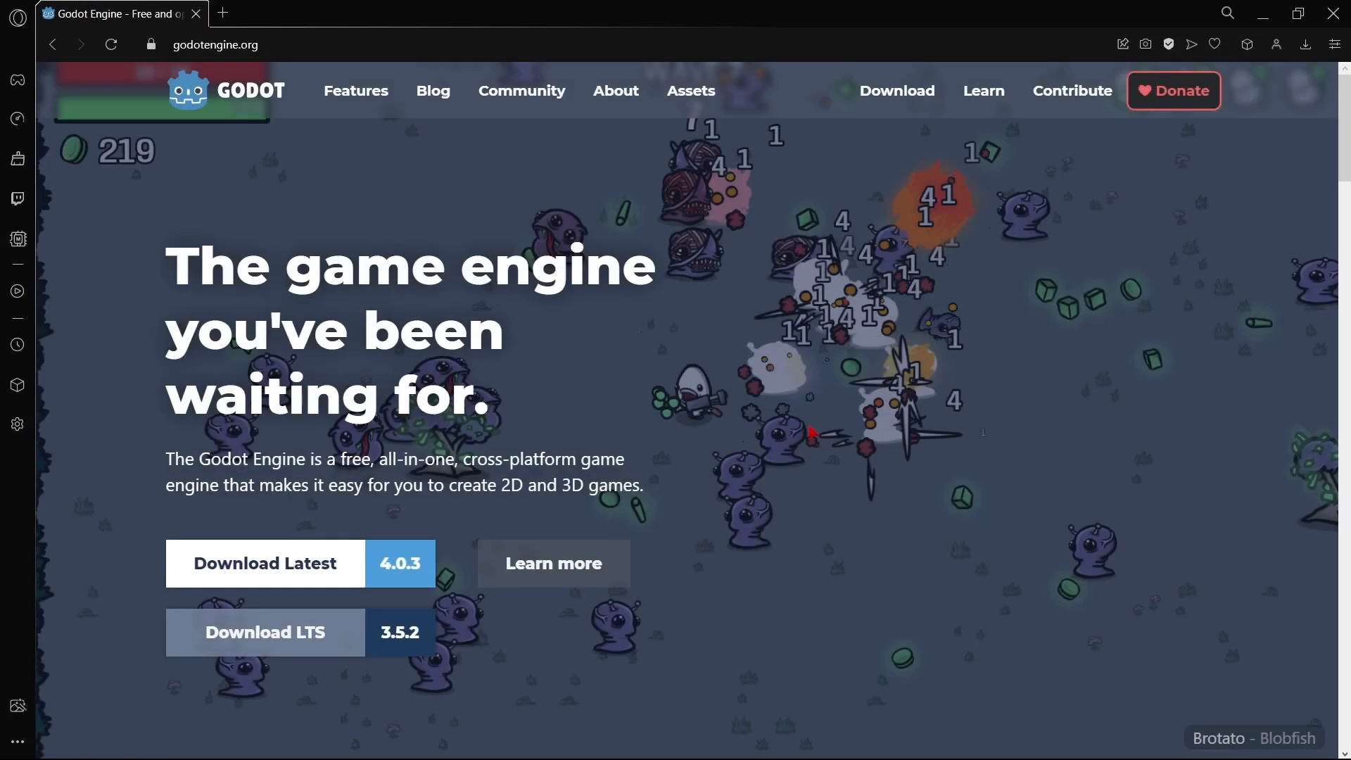
Scroll the godotengine.org homepage down to the Latest news dev snapshots.
scroll("down", 3)
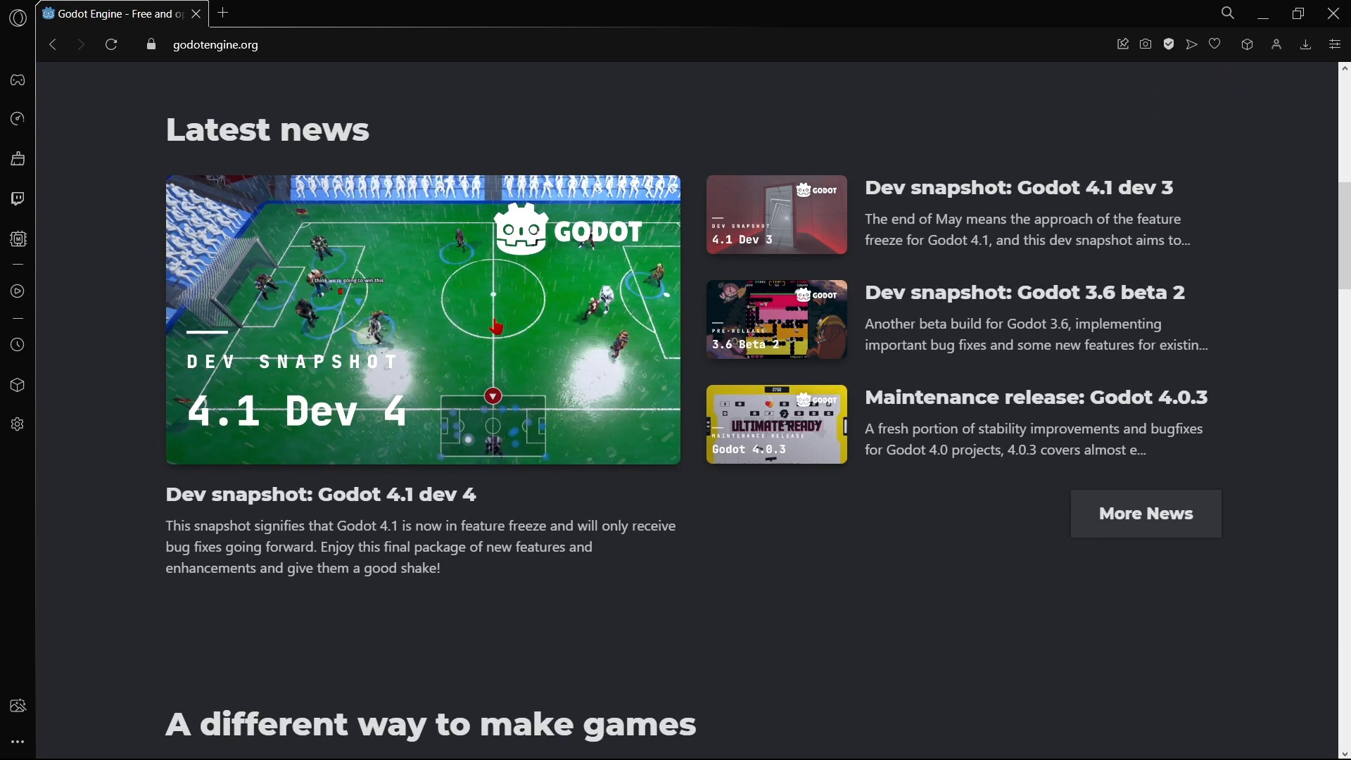
mouse_move(362, 508)
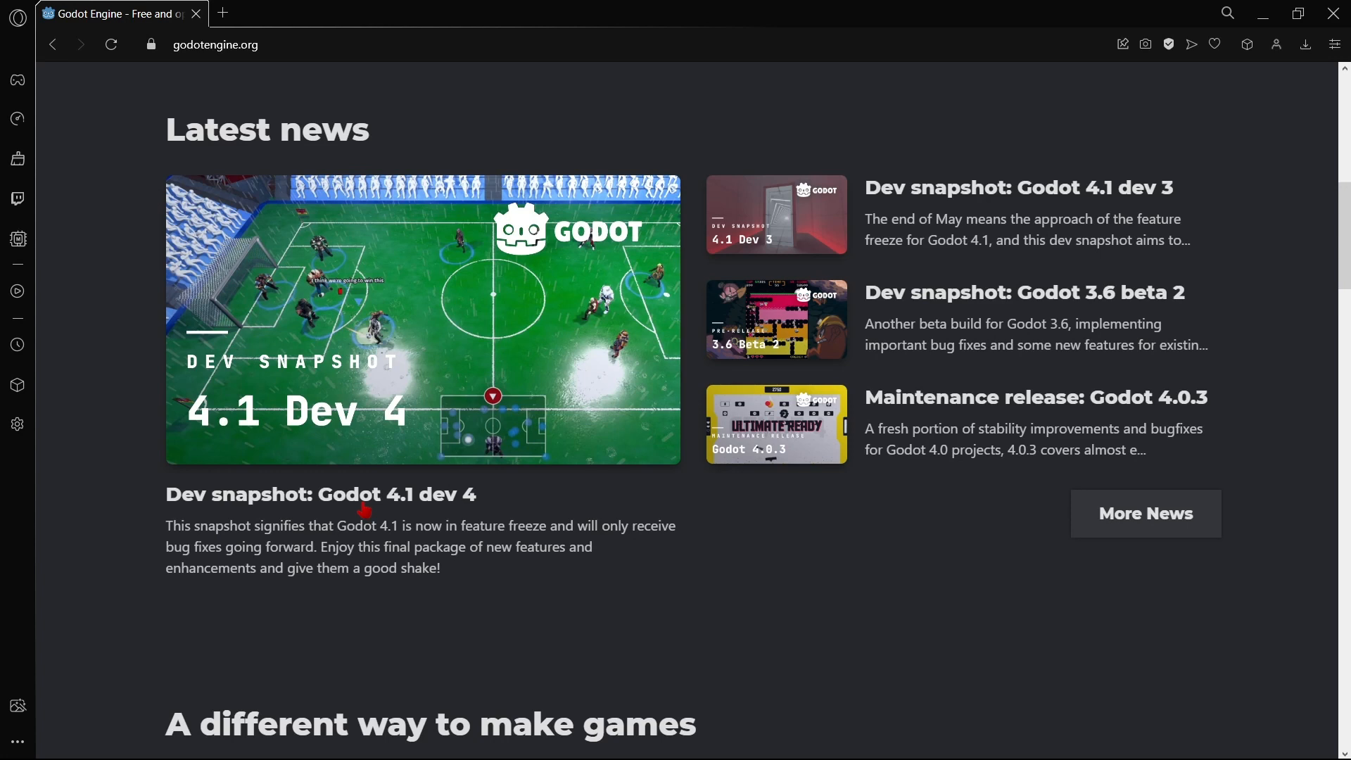
mouse_move(1030, 629)
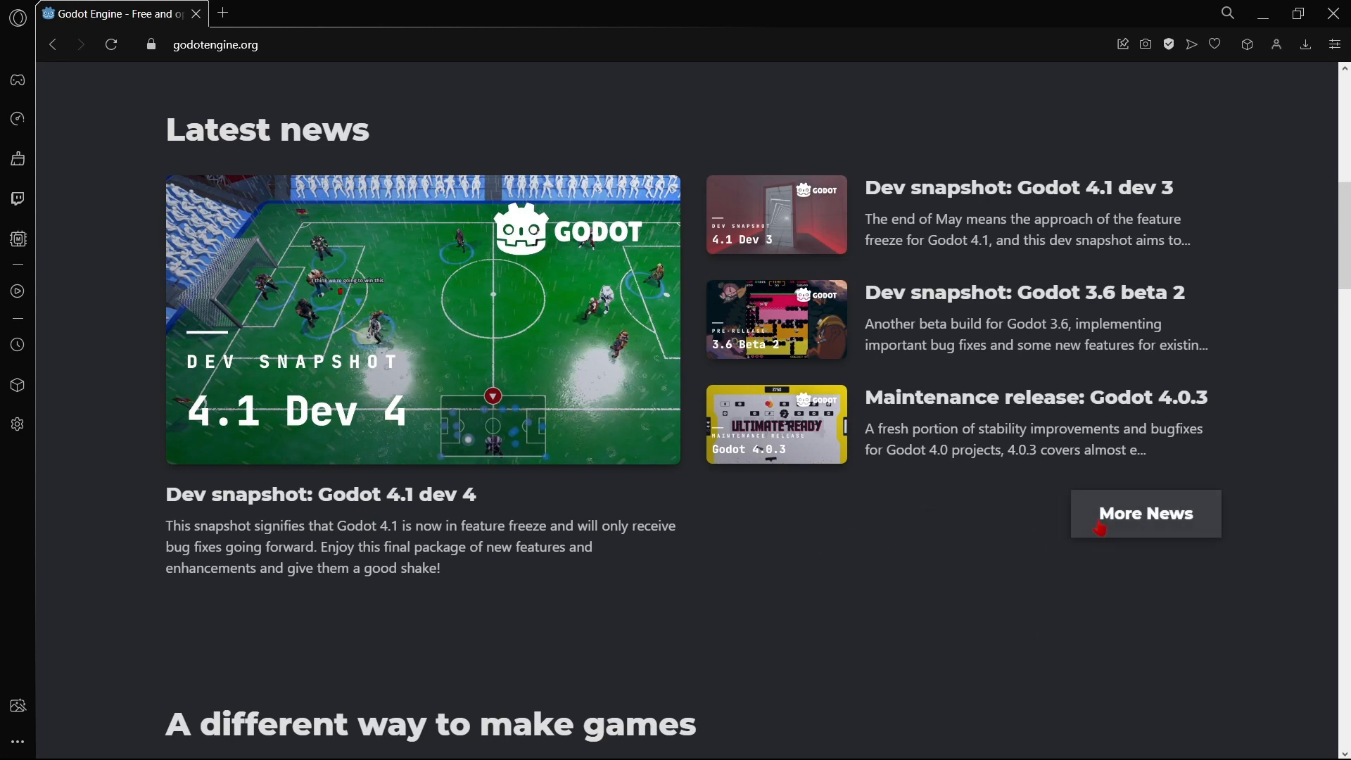
Open the More News blog listing and scroll to the April 2023 posts.
left_click(1145, 514)
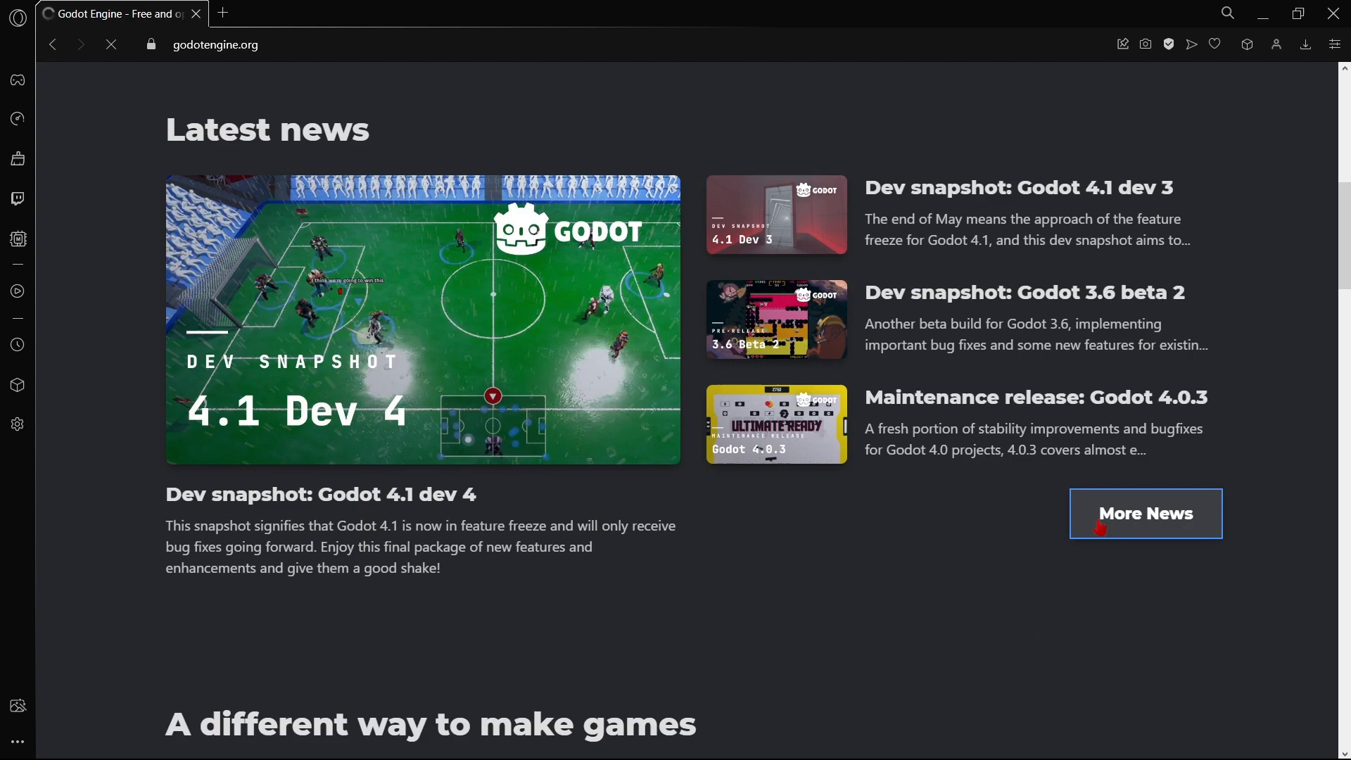
left_click(1144, 513)
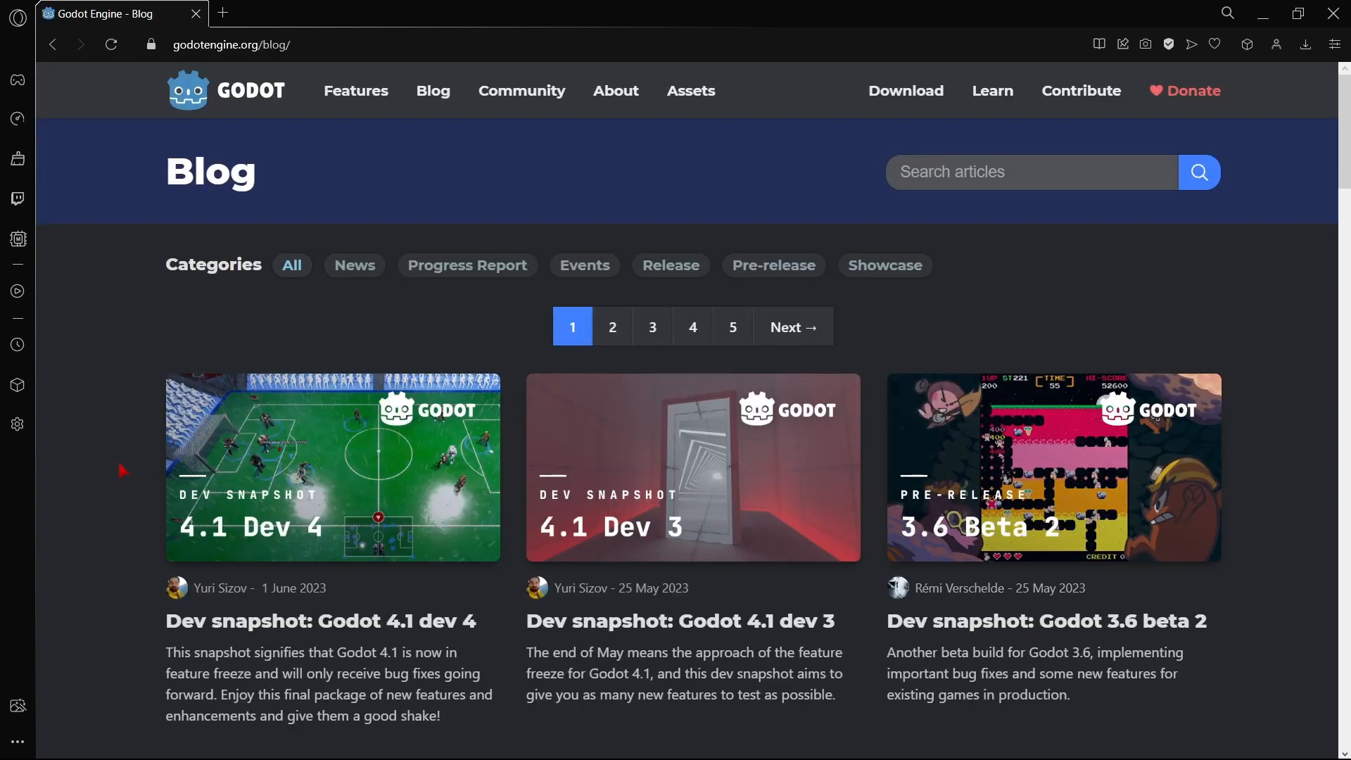
scroll("down", 3)
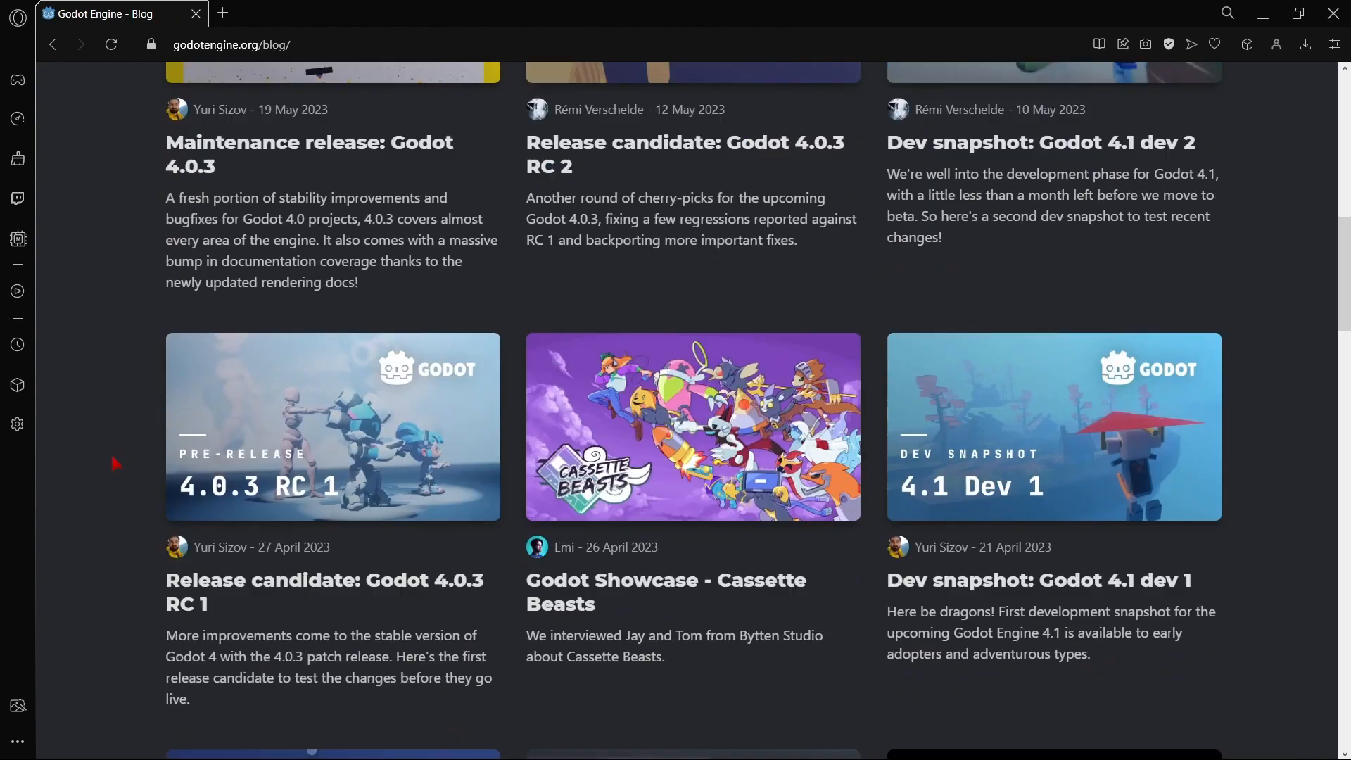
scroll("down", 3)
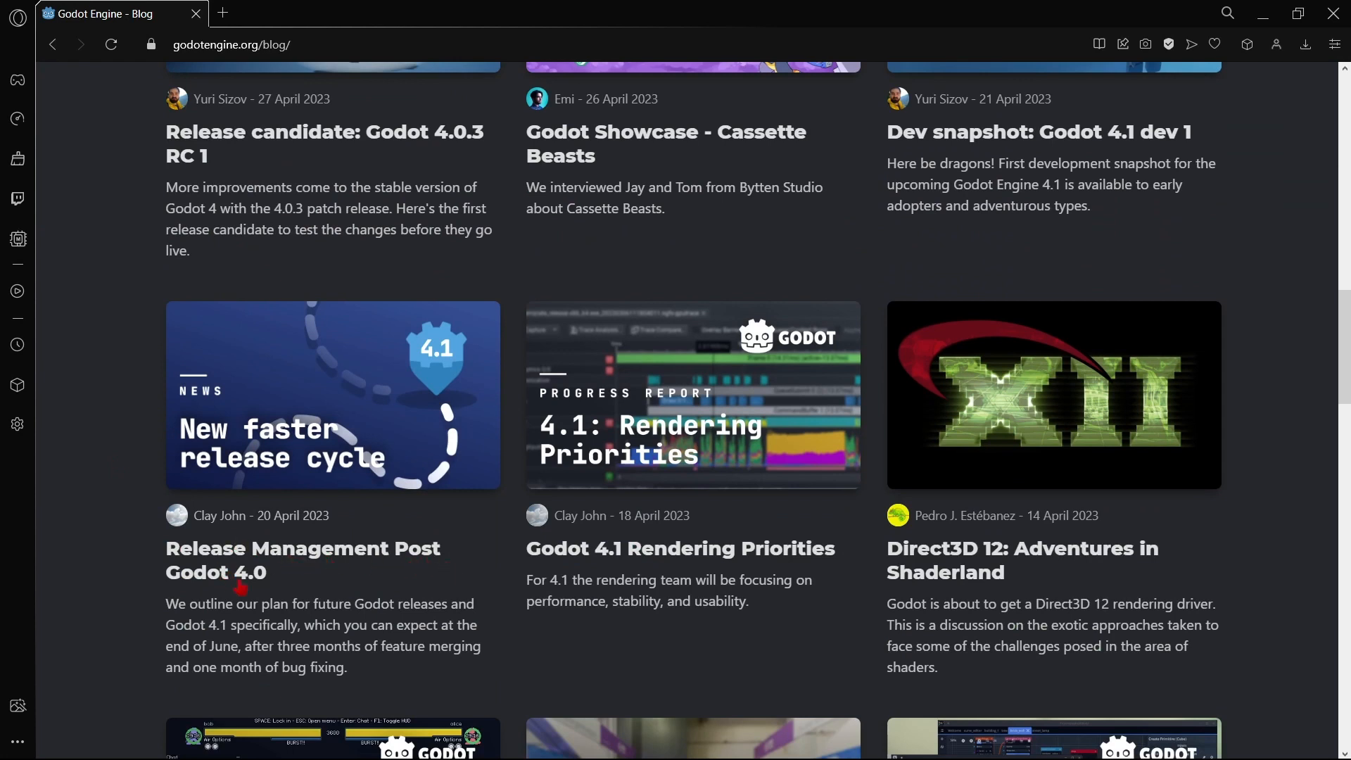
Open the Release Management Post Godot 4.0 article and highlight the feature-merging months.
left_click(302, 560)
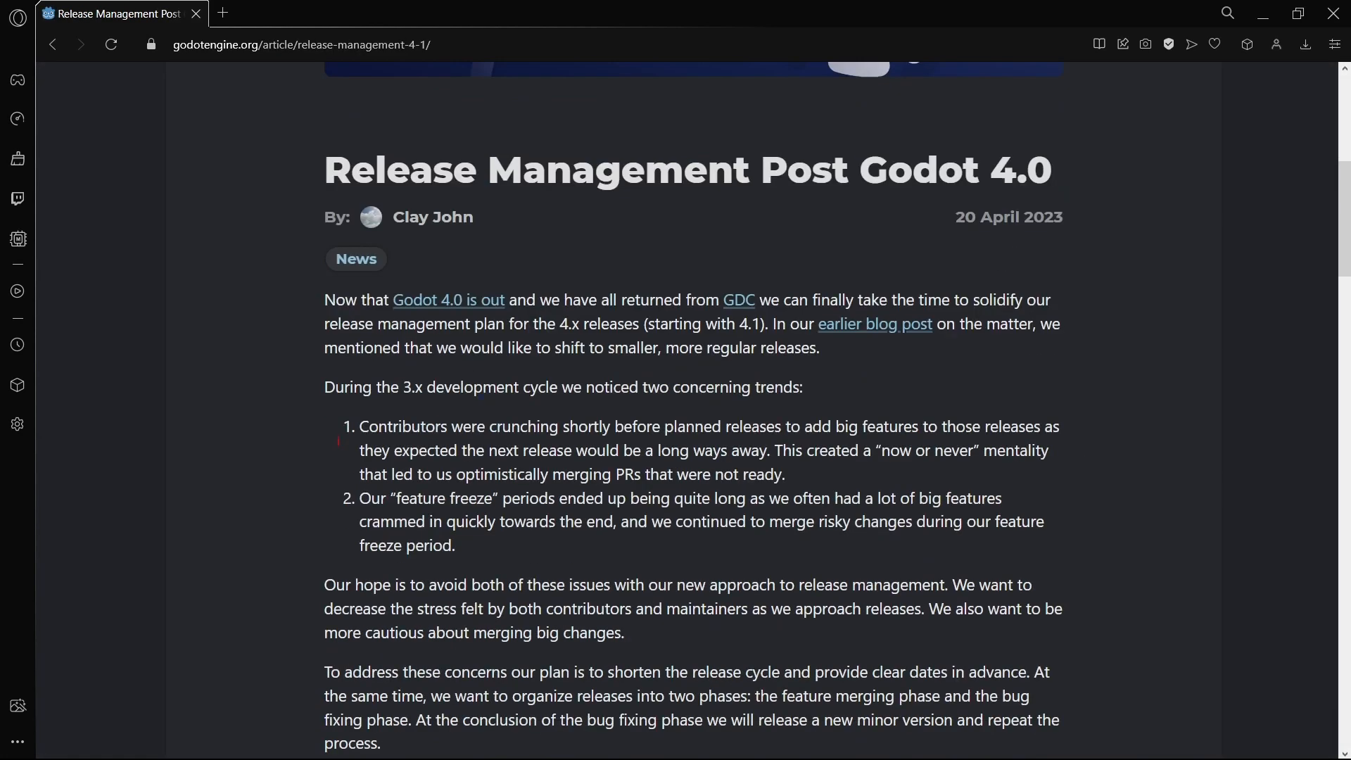
scroll("down", 3)
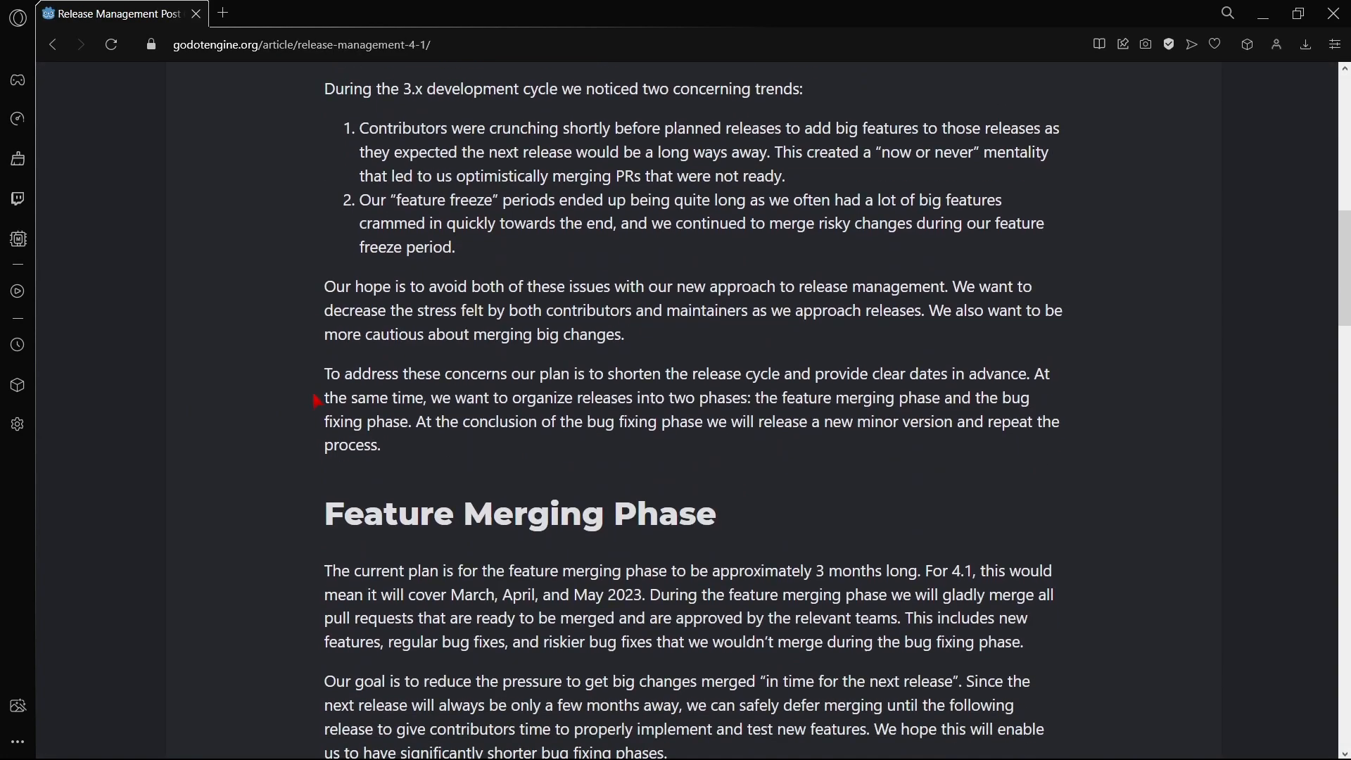
scroll("down", 3)
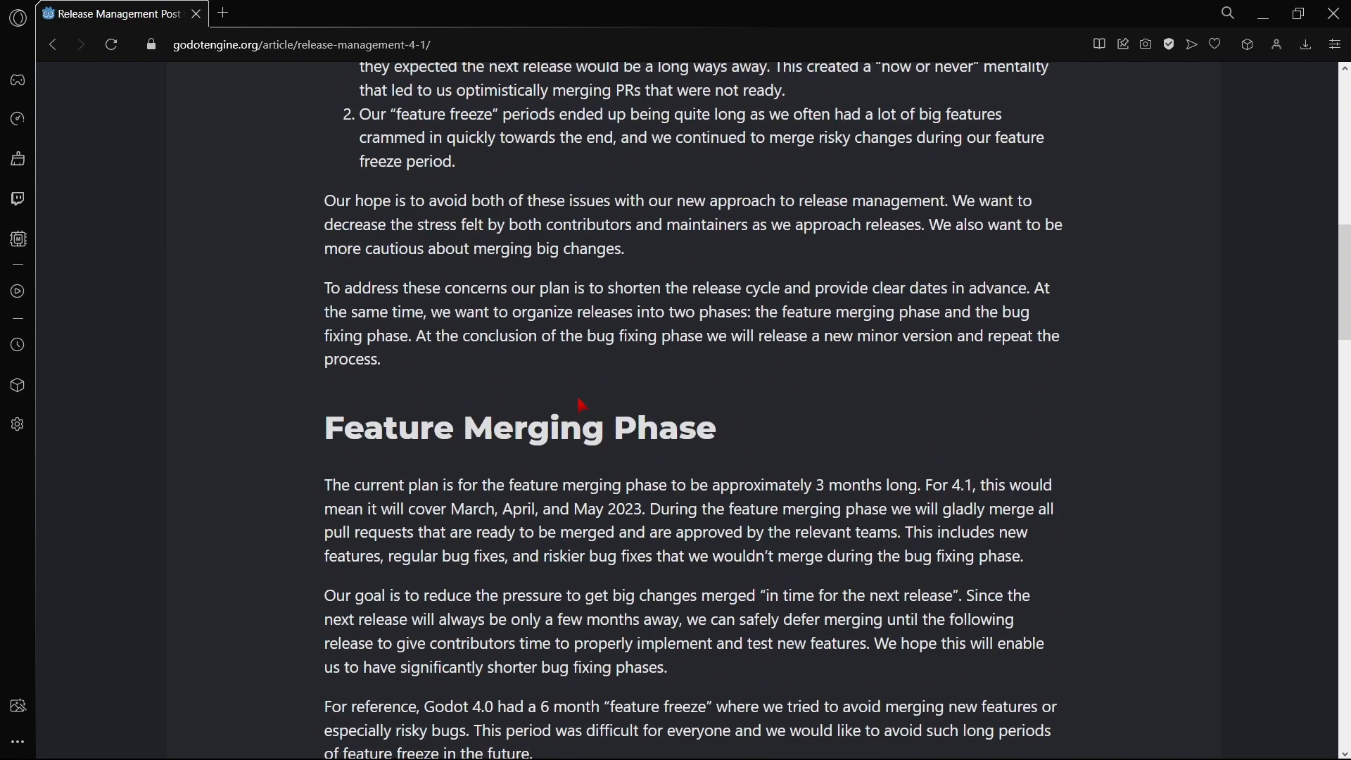
scroll("down", 3)
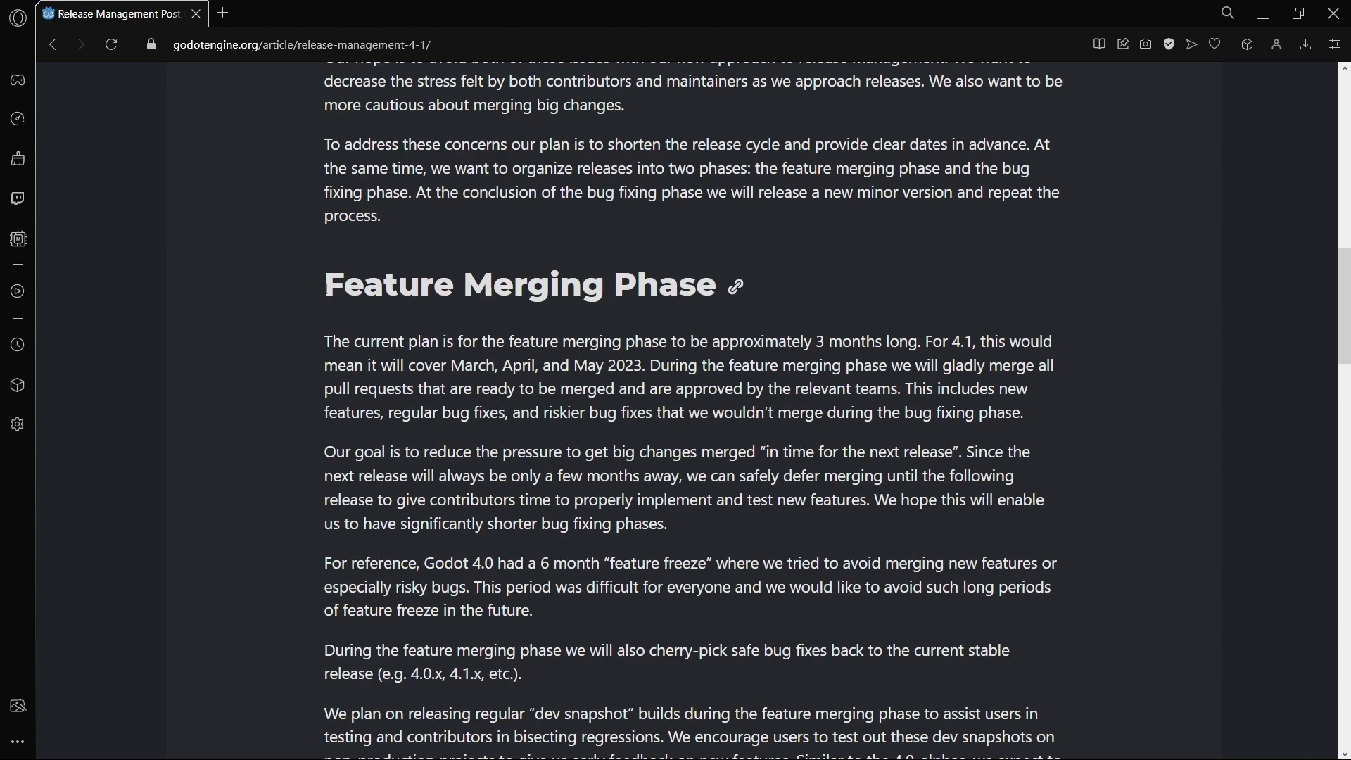
double_click(349, 284)
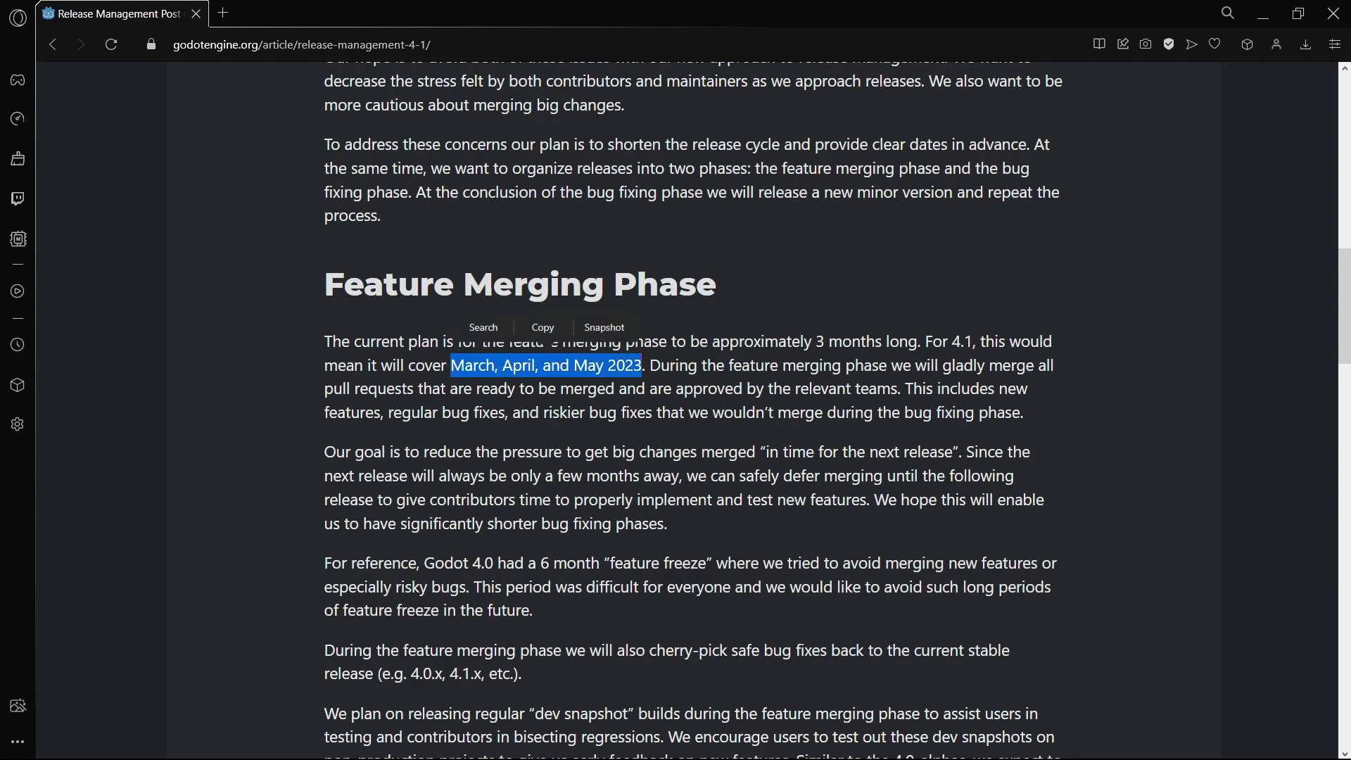
Read past the Godot 4.2 heading down to the Godot 5.0? section.
scroll("down", 3)
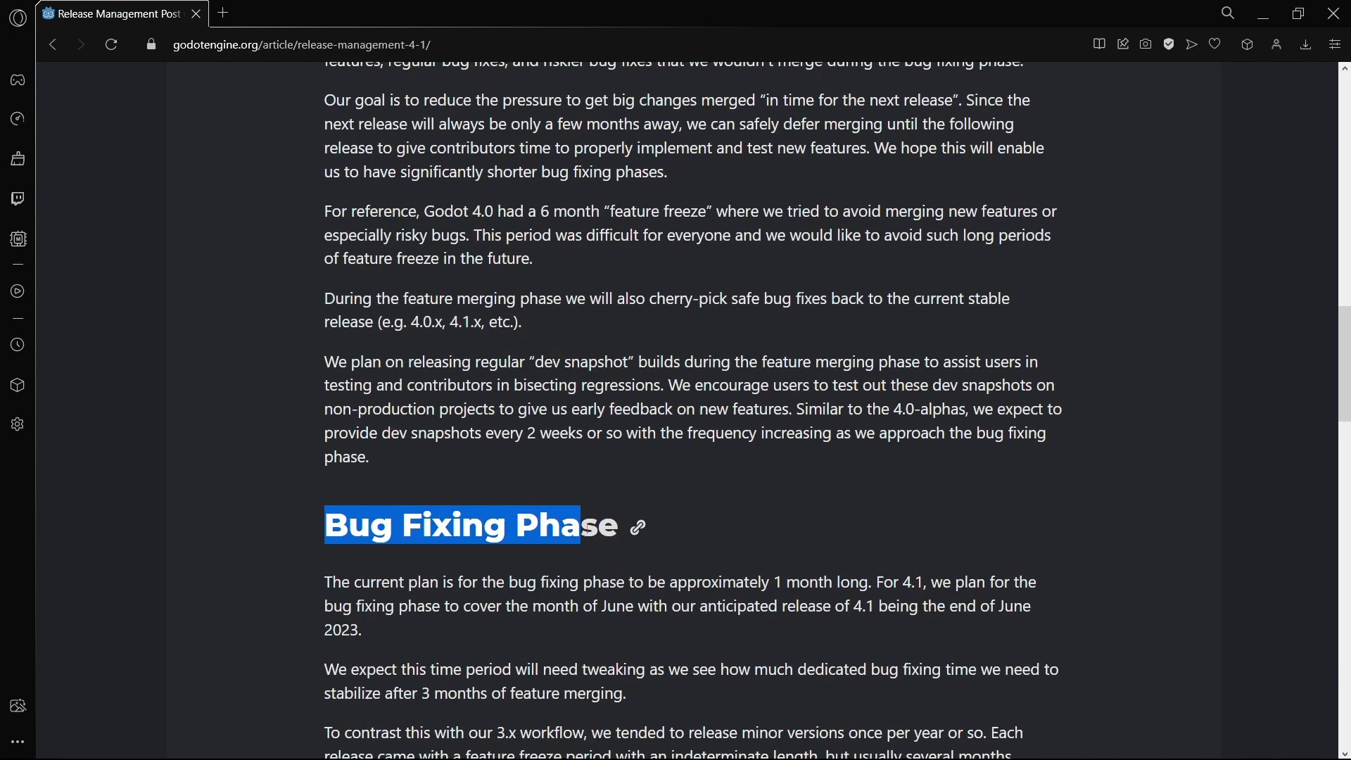
scroll("down", 3)
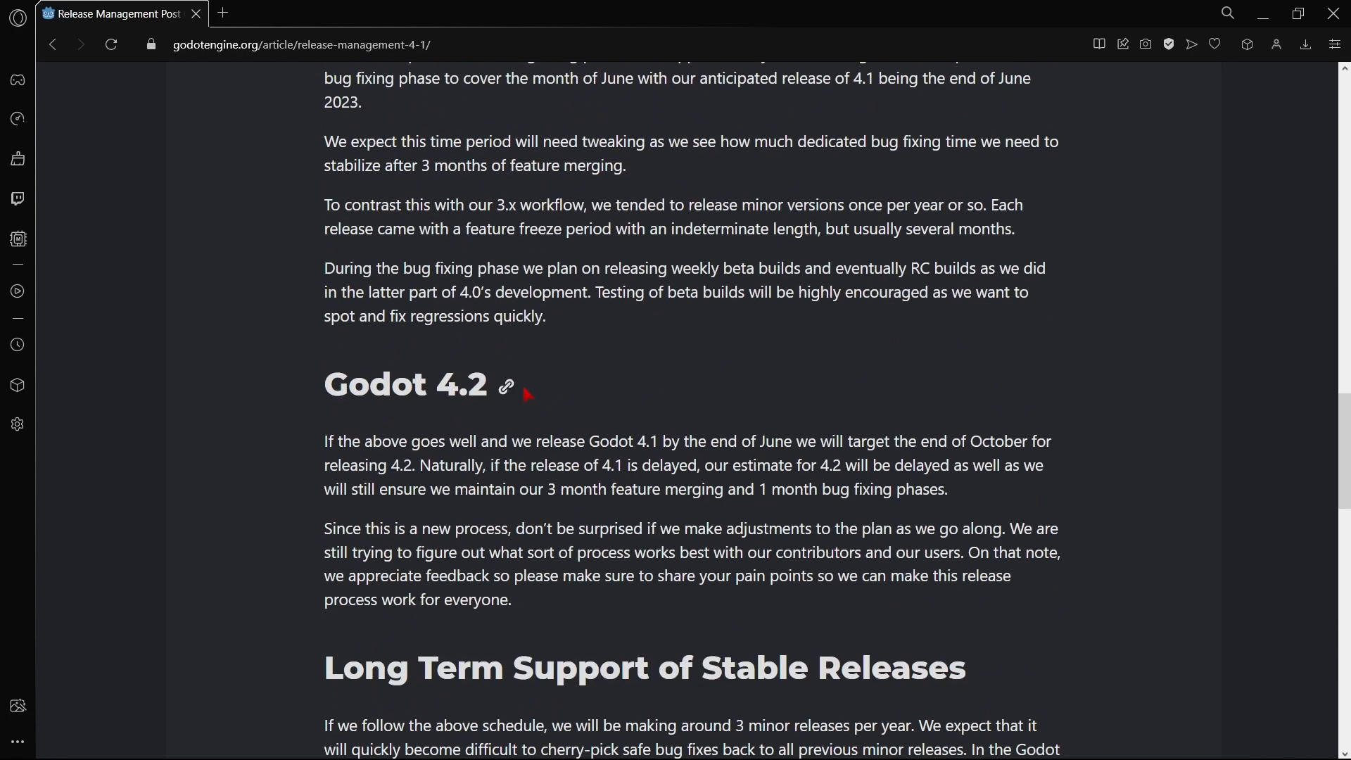
double_click(405, 385)
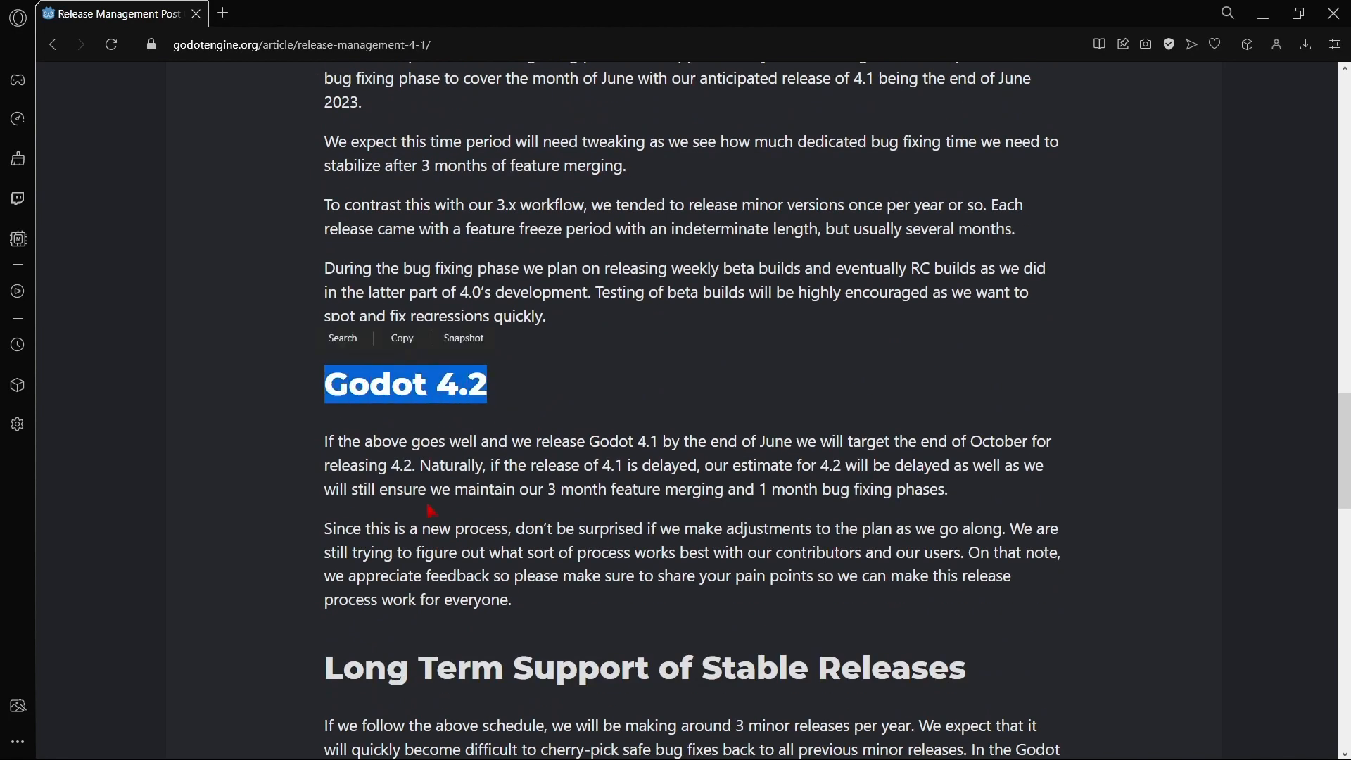
scroll("down", 3)
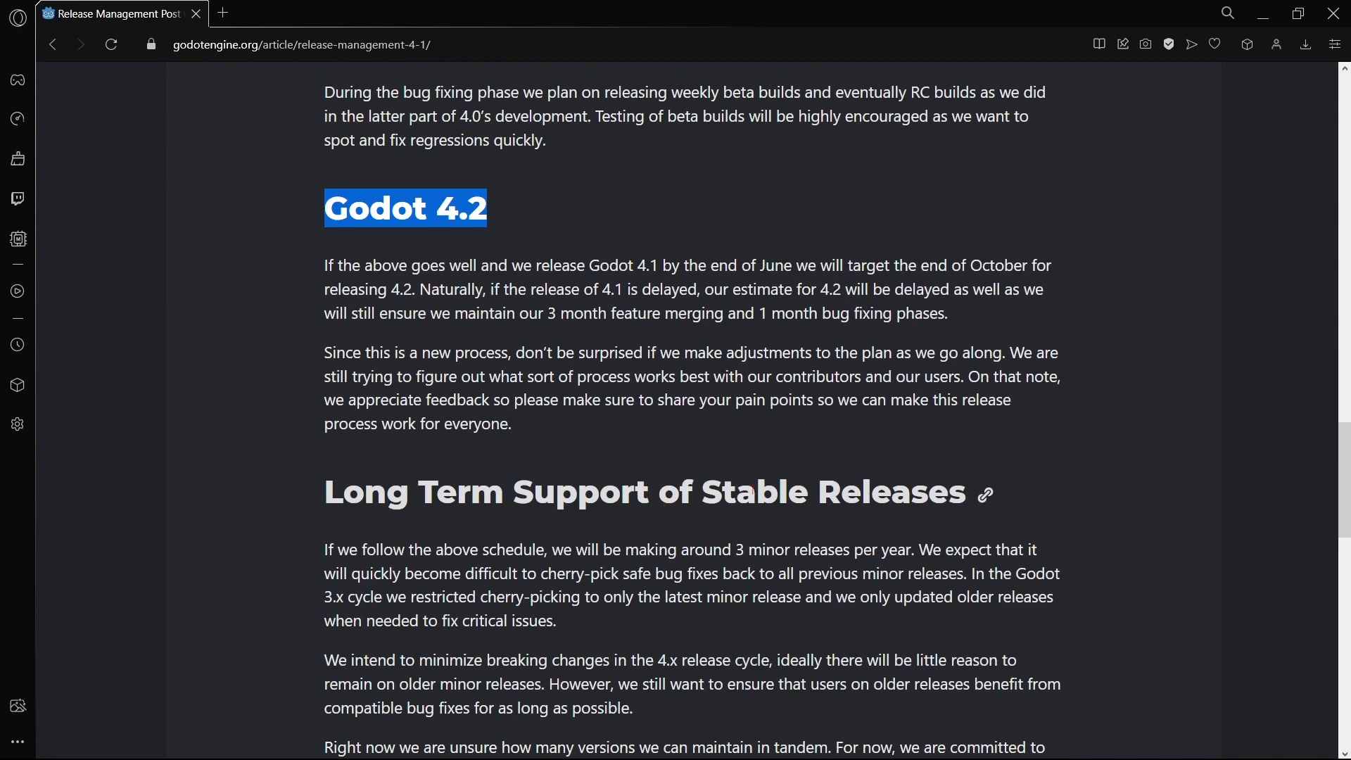
scroll("down", 3)
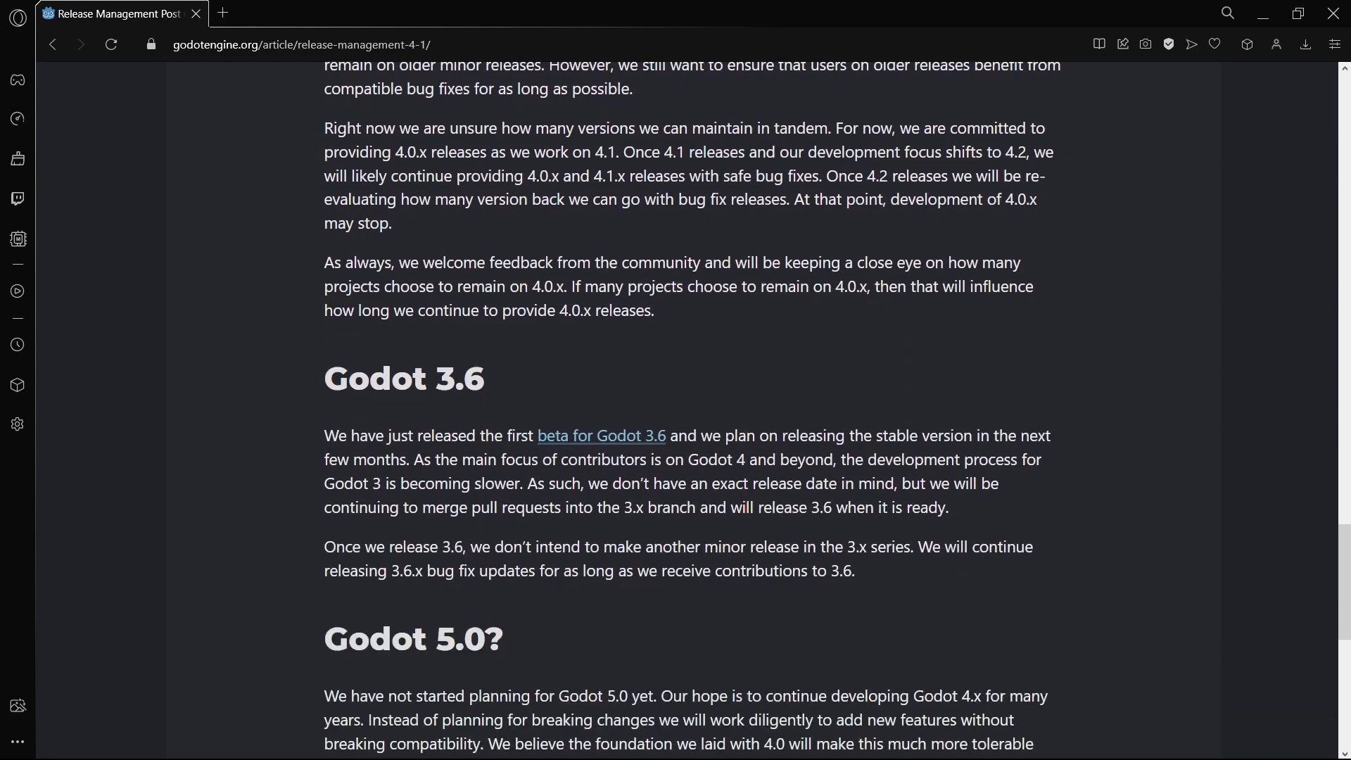
scroll("down", 3)
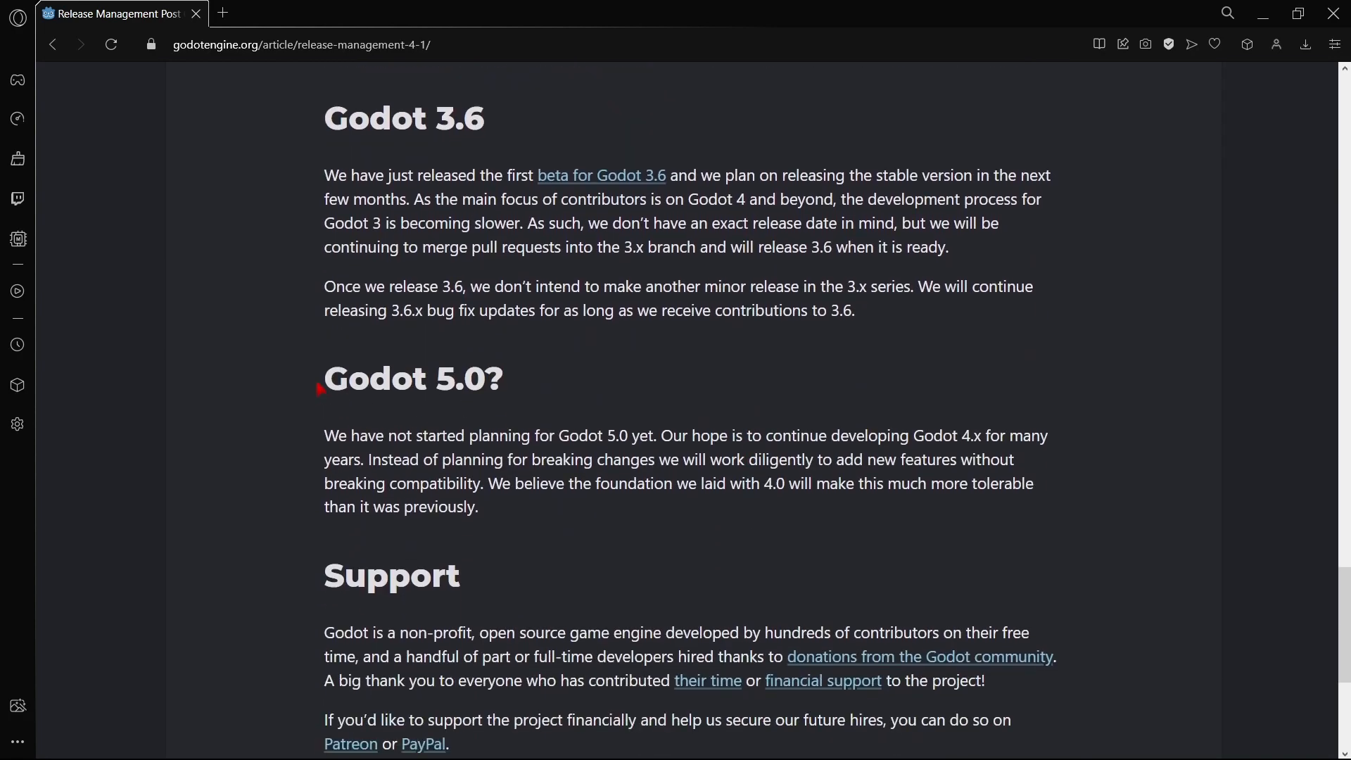
double_click(405, 378)
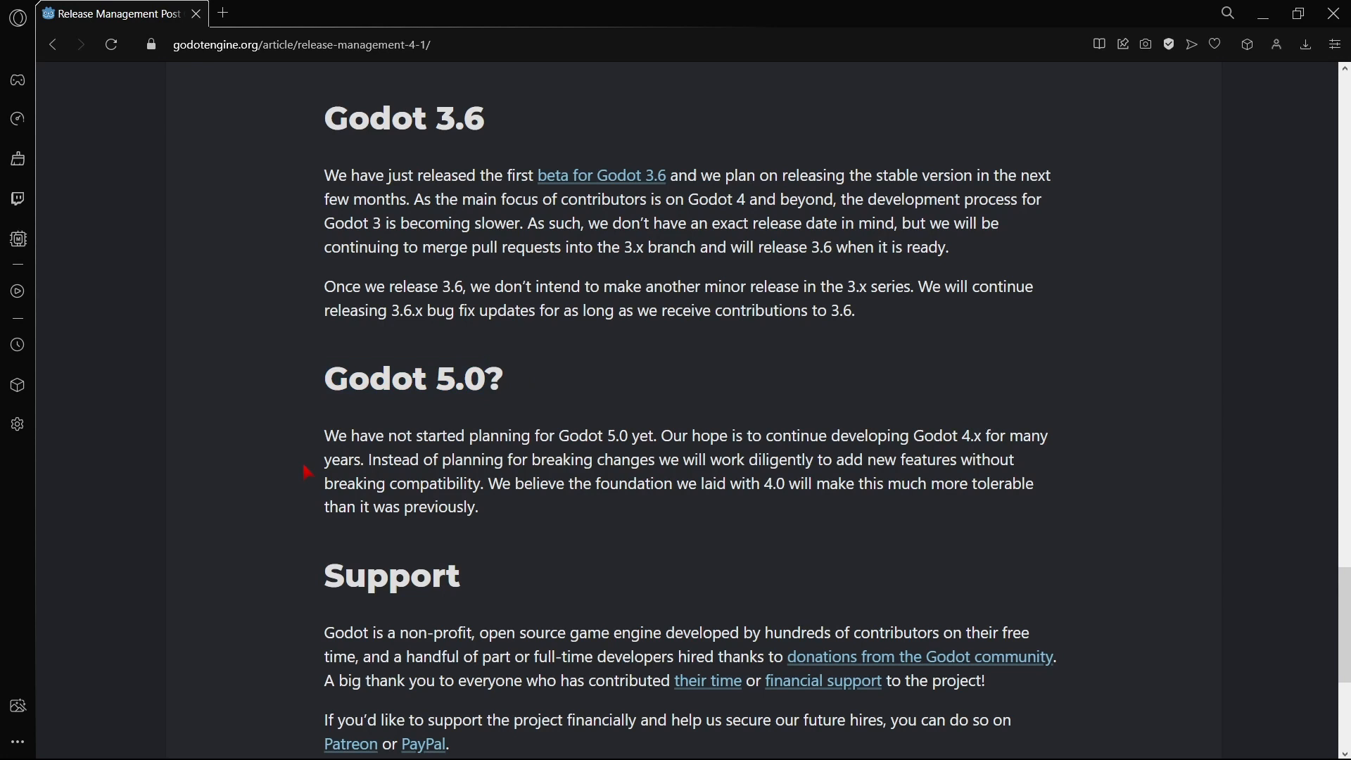
double_click(343, 435)
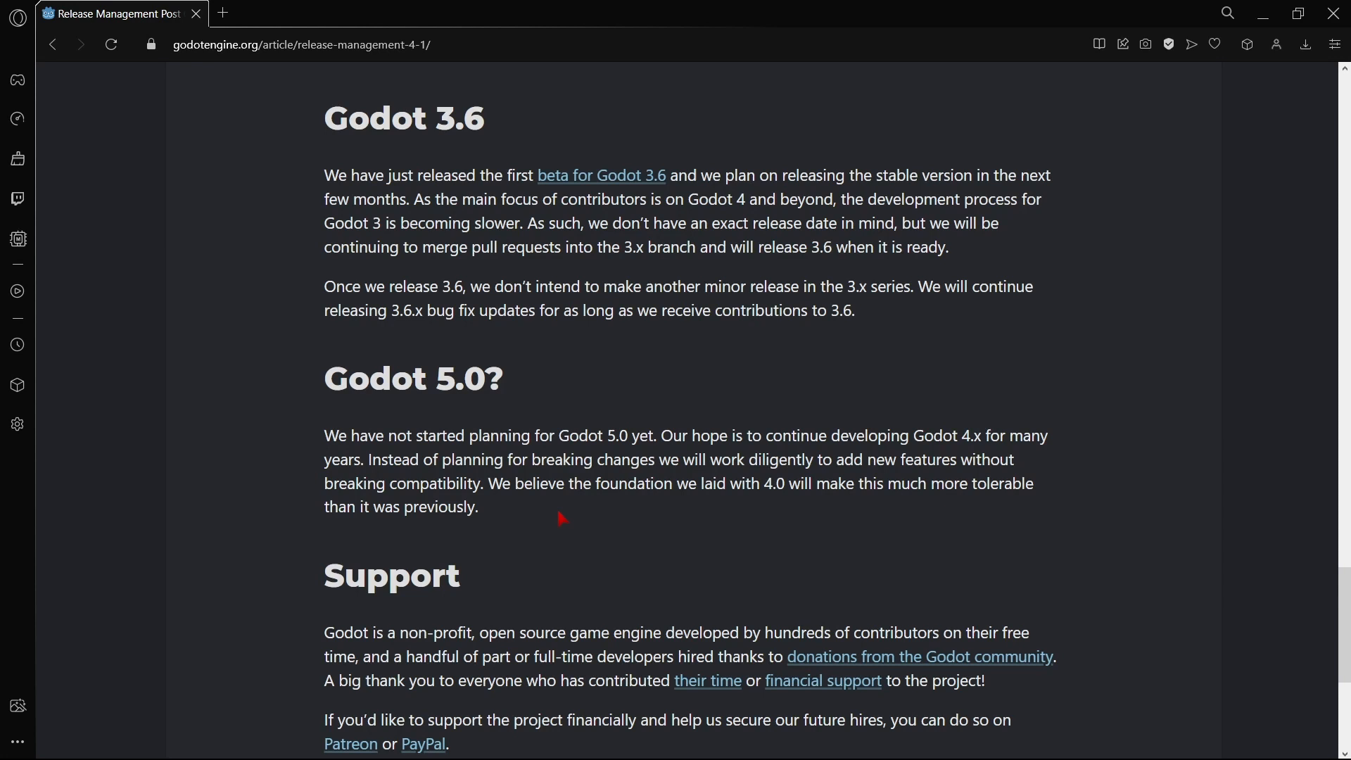
scroll("up", 3)
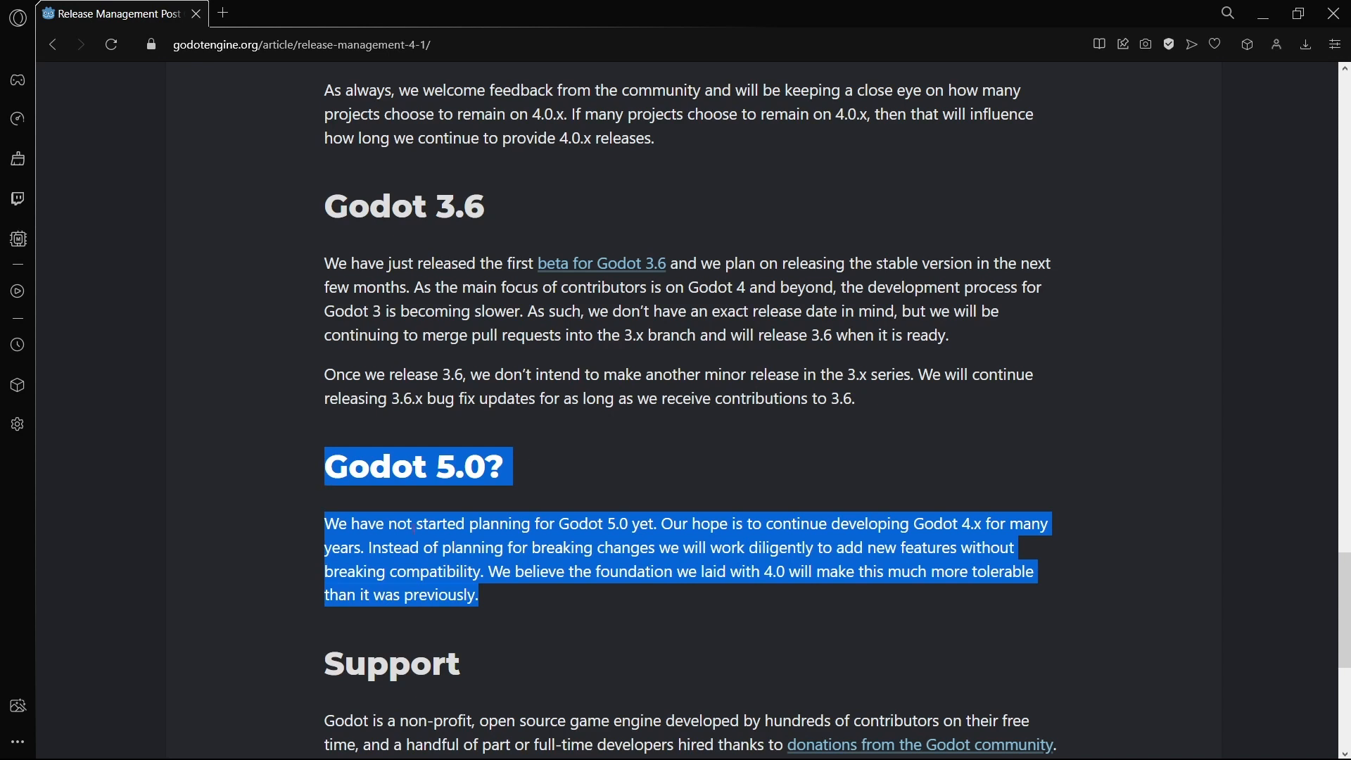
left_click(508, 613)
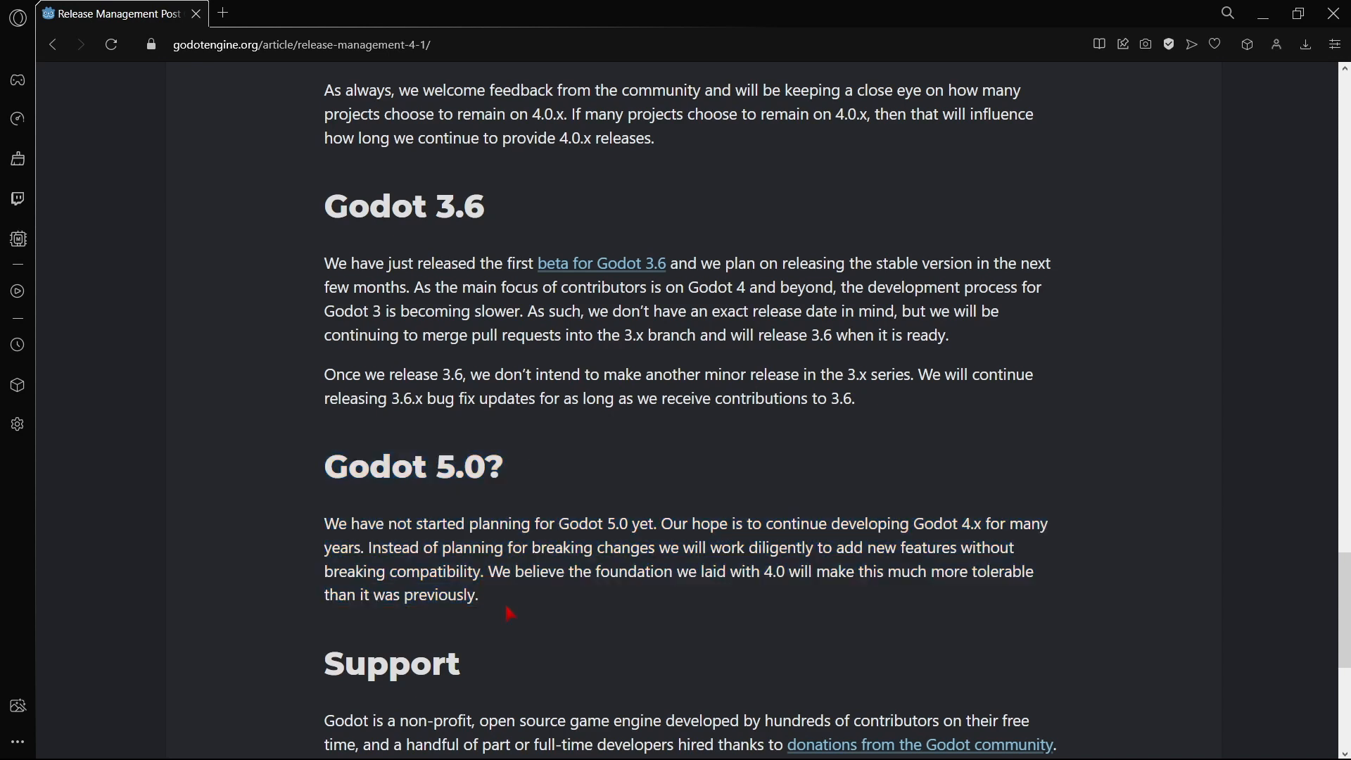